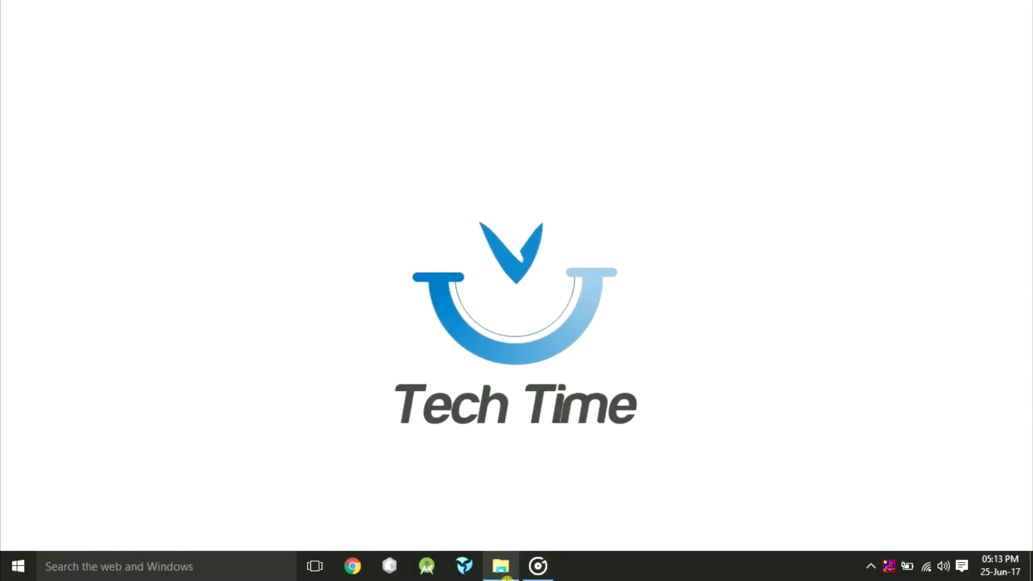
mouse_move(452, 528)
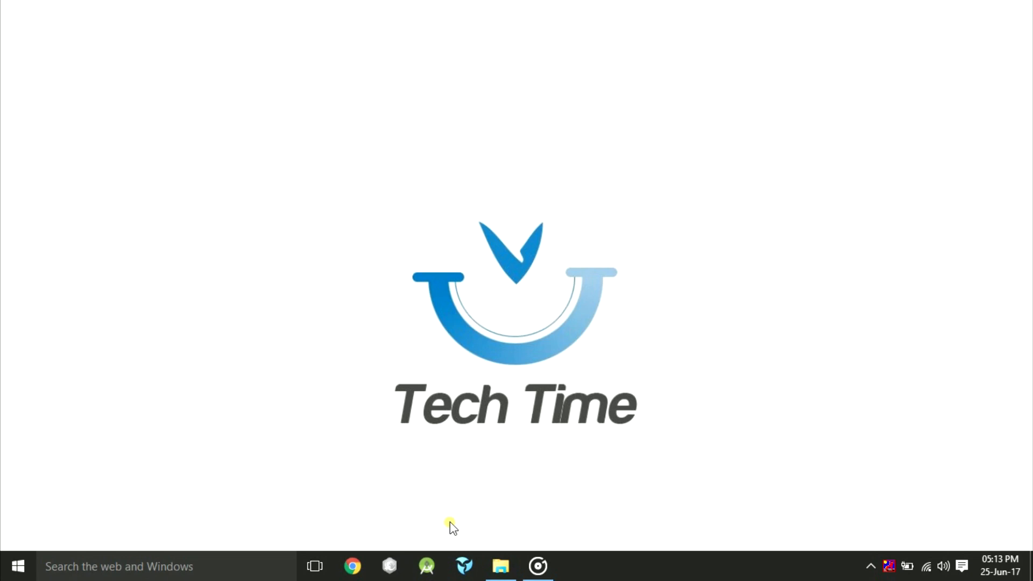
mouse_move(453, 516)
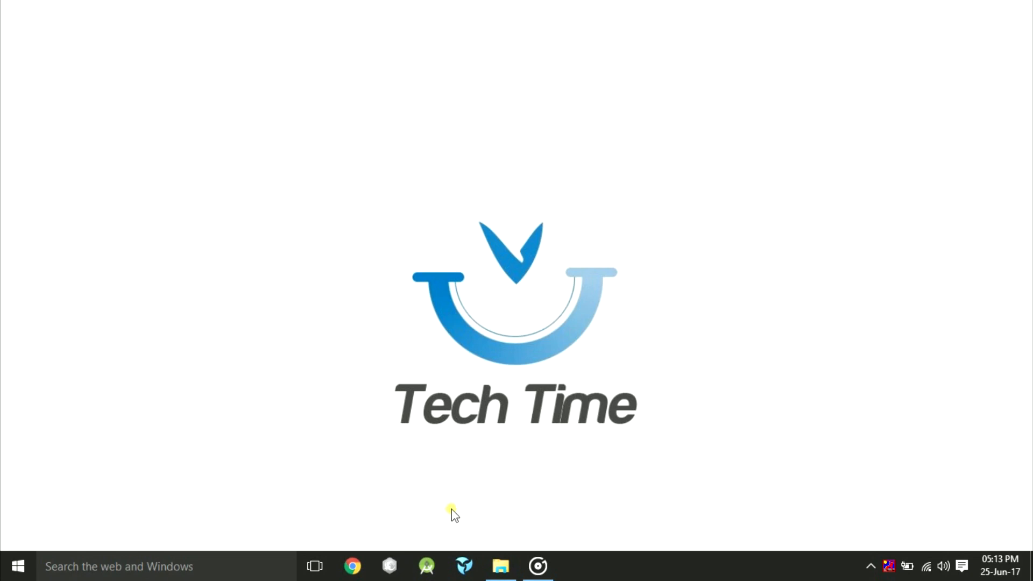
Open File Explorer from the taskbar to reach the Downloads folder.
click(501, 567)
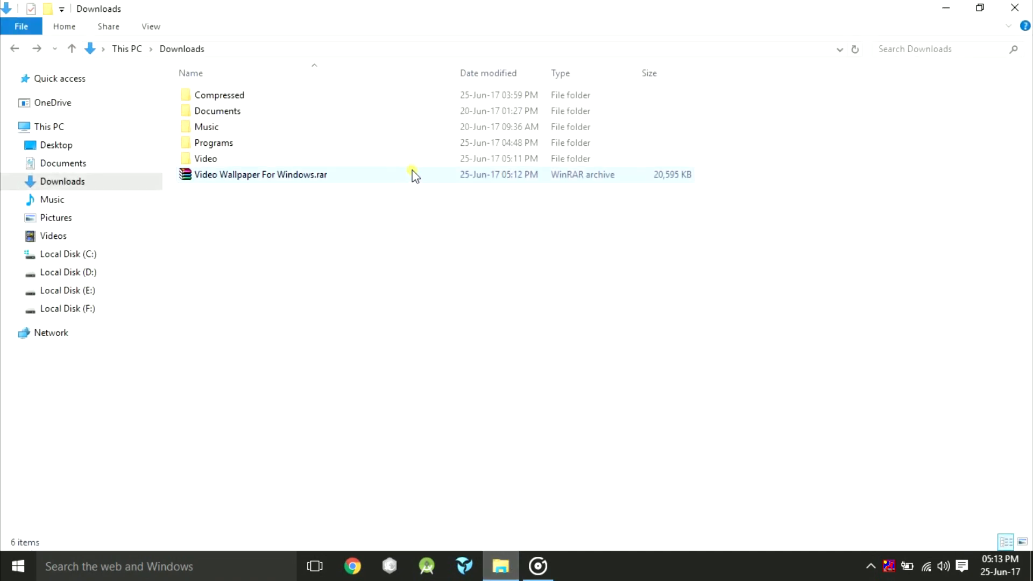
Open the Video Wallpaper For Windows folder and select VideoWallpaper_setup.exe.
double_click(260, 173)
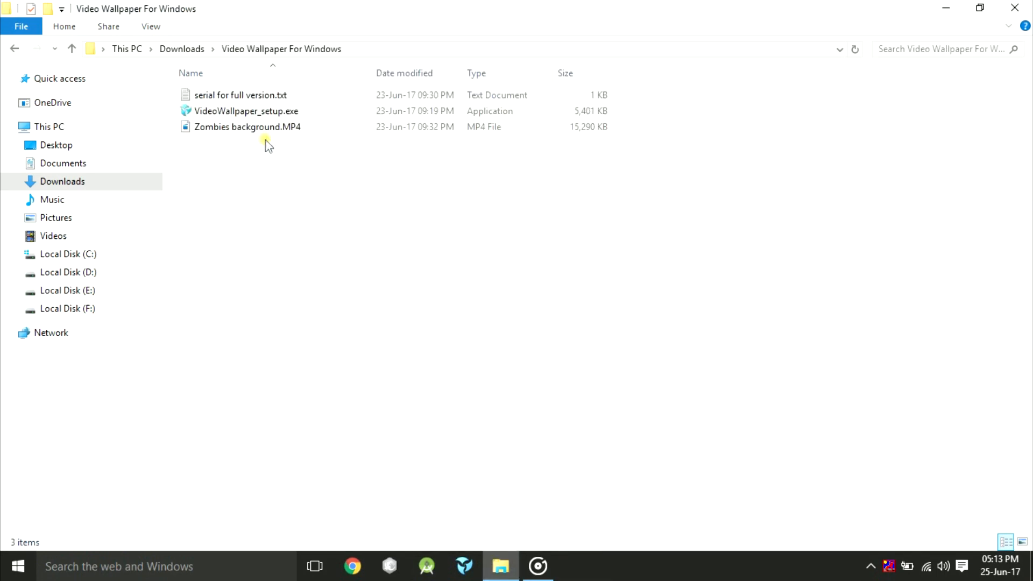
click(245, 111)
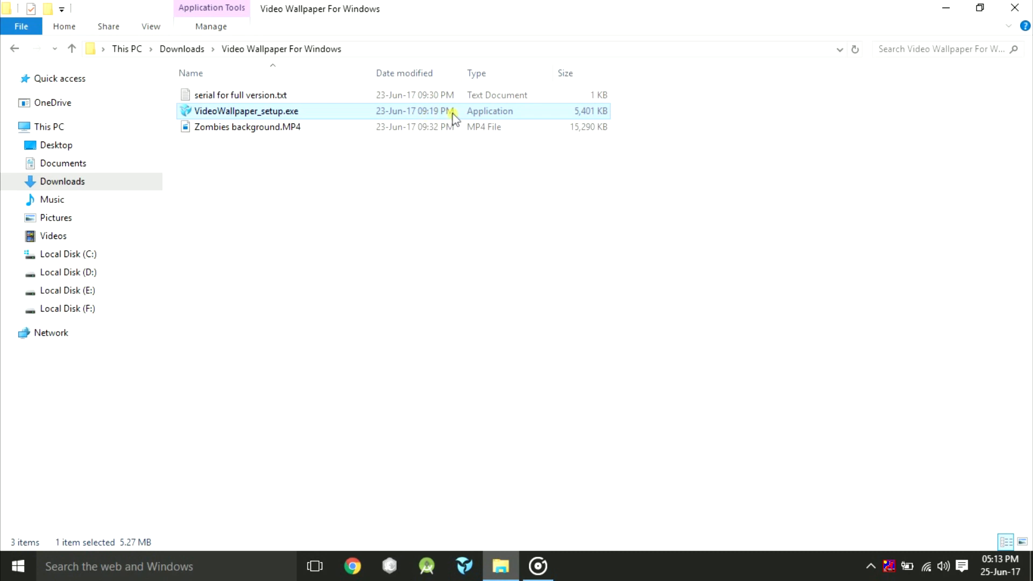
mouse_move(476, 548)
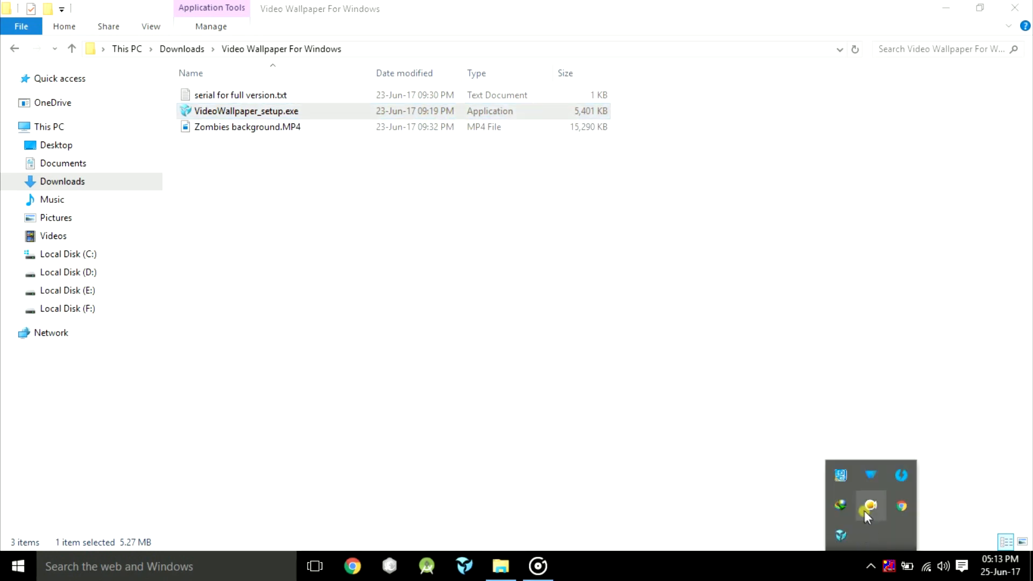
Open PUSH Video Wallpaper from the tray, view Settings, and open the serial text file.
click(870, 505)
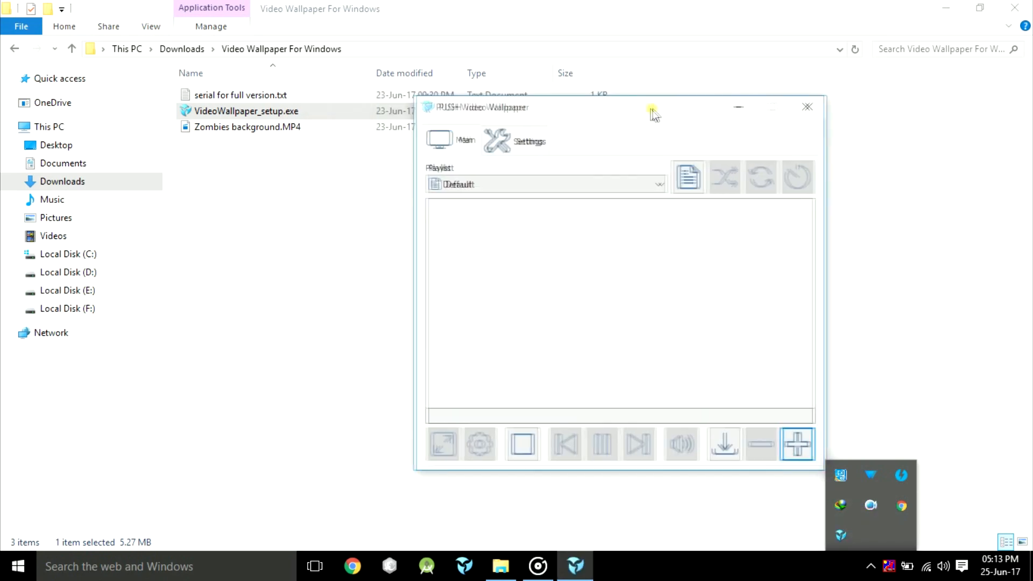
click(543, 140)
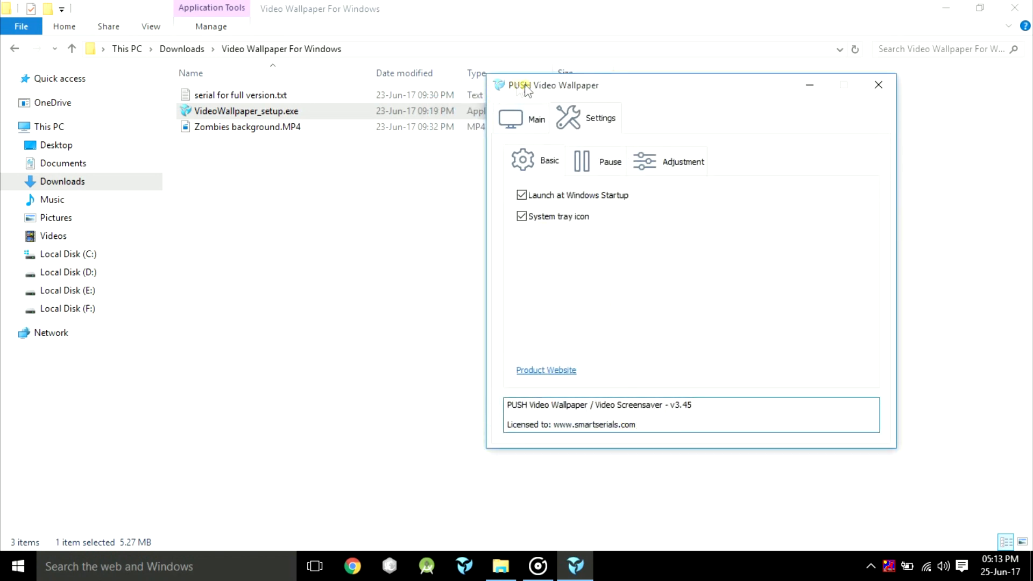
double_click(239, 95)
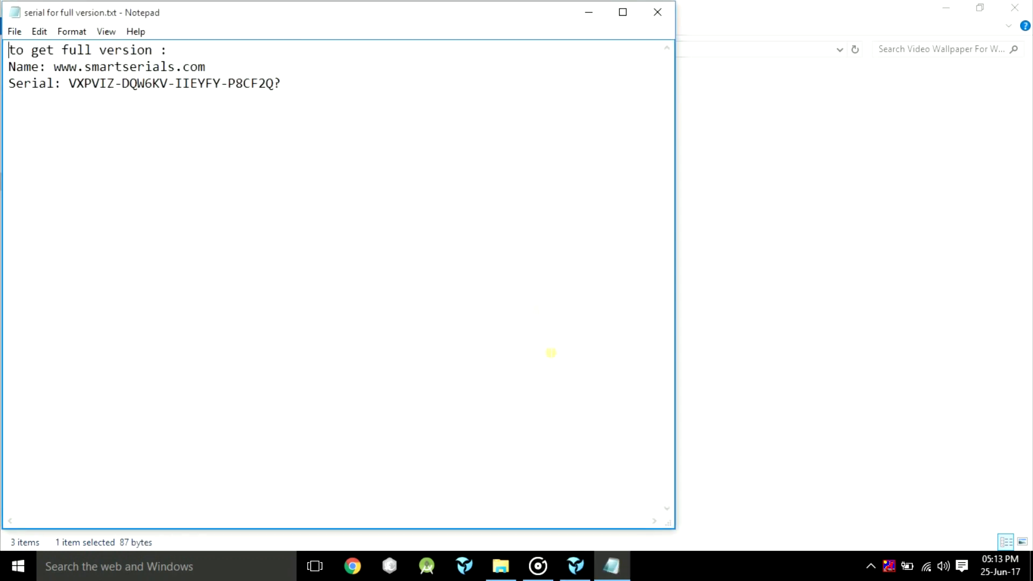
Bring the PUSH Video Wallpaper window back to the front and reposition it.
click(574, 566)
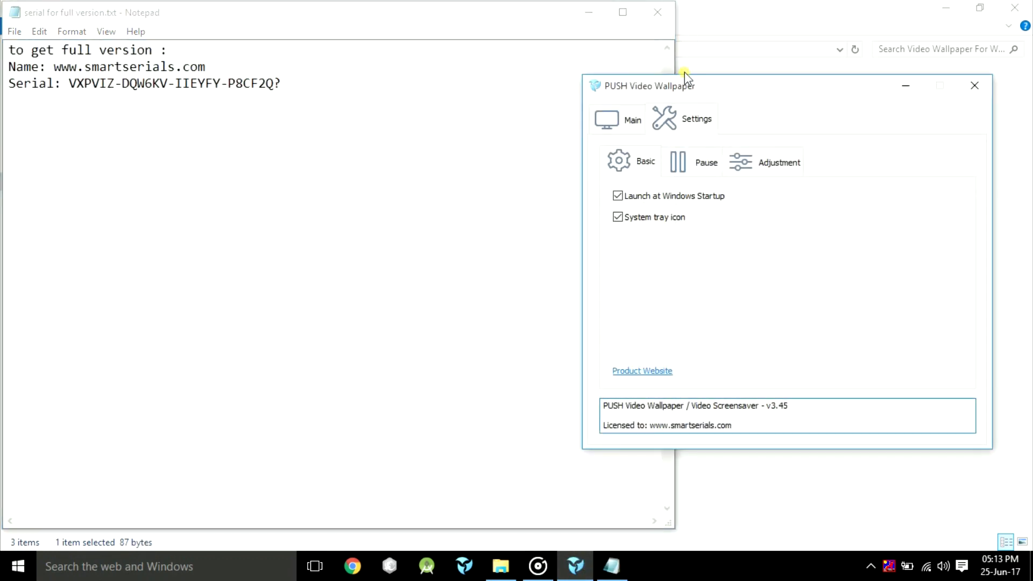
drag(685, 86, 682, 99)
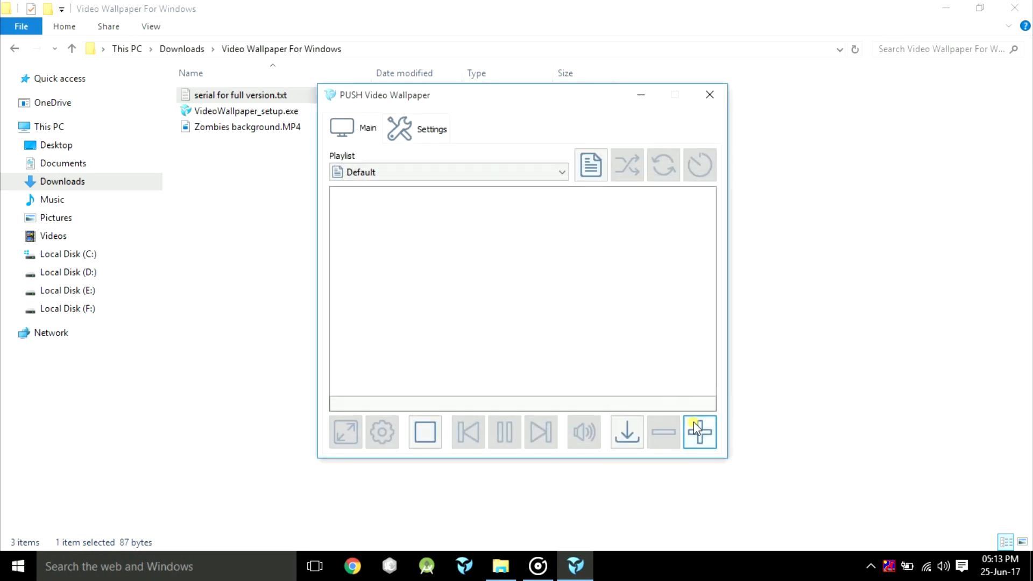
Add Zombies background.MP4 to the Default playlist and minimize the app.
click(699, 432)
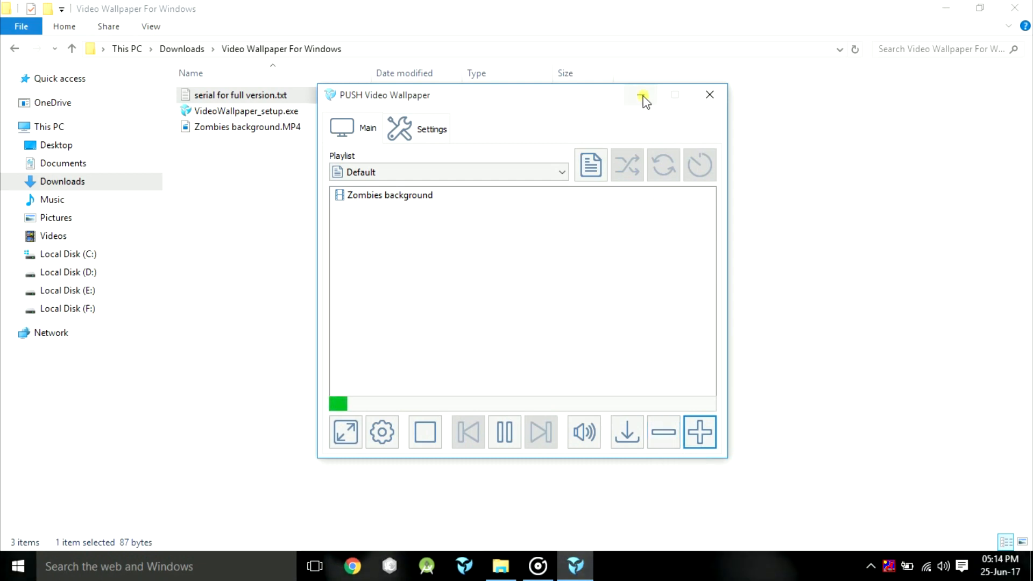
click(643, 94)
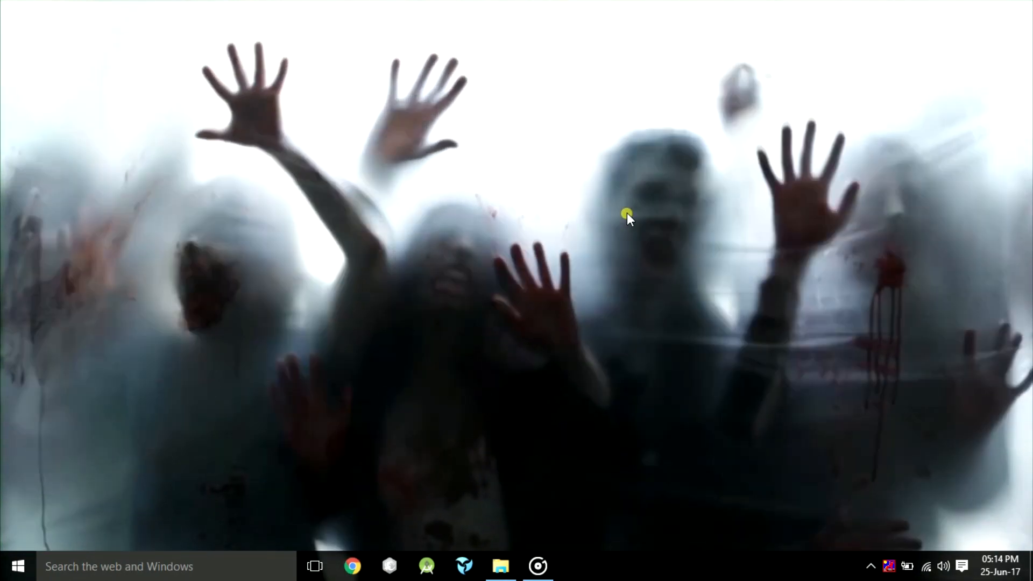
mouse_move(869, 554)
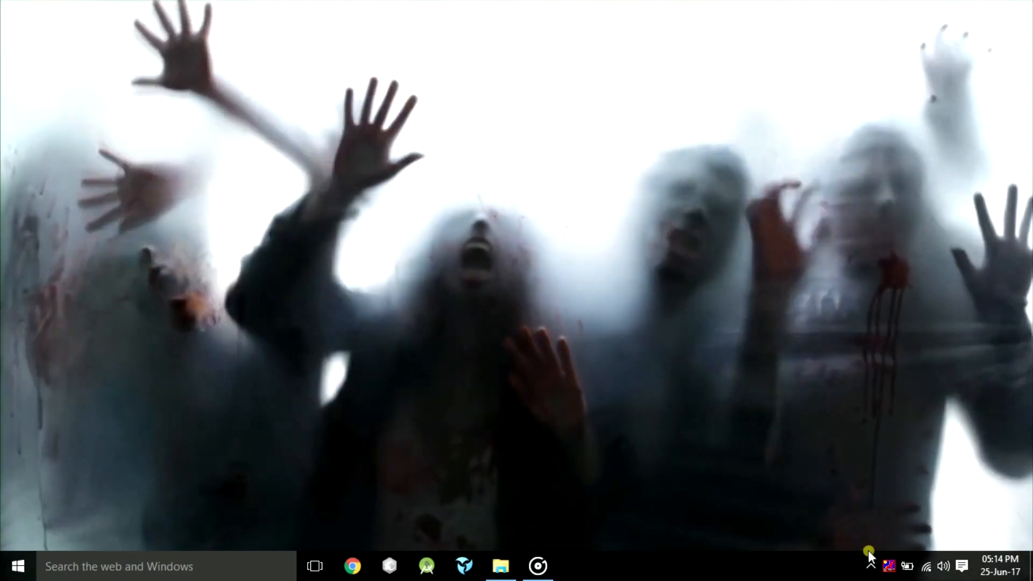
Launch an app from the taskbar's hidden icons flyout.
click(871, 566)
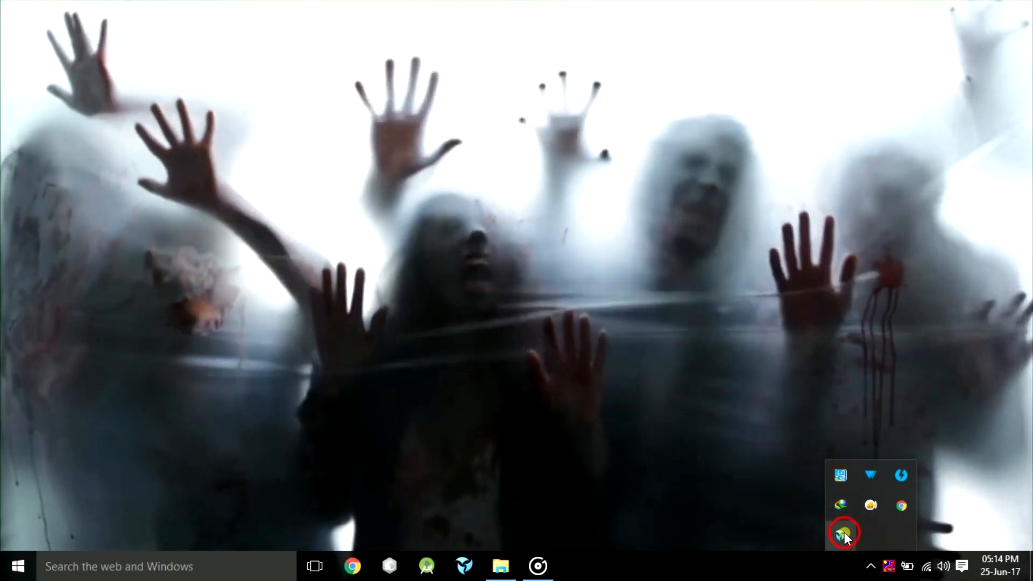
click(843, 534)
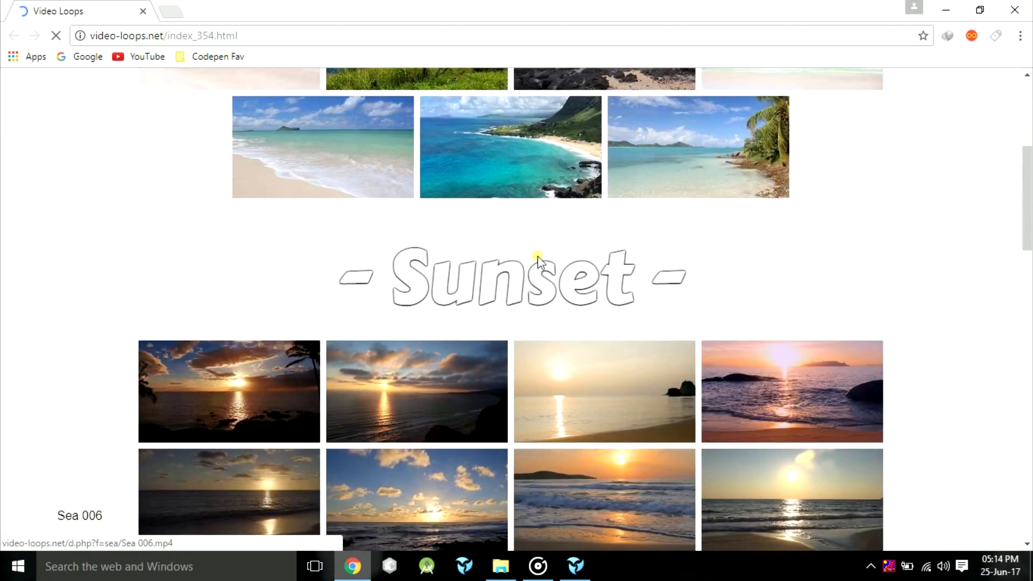
scroll(down, 3)
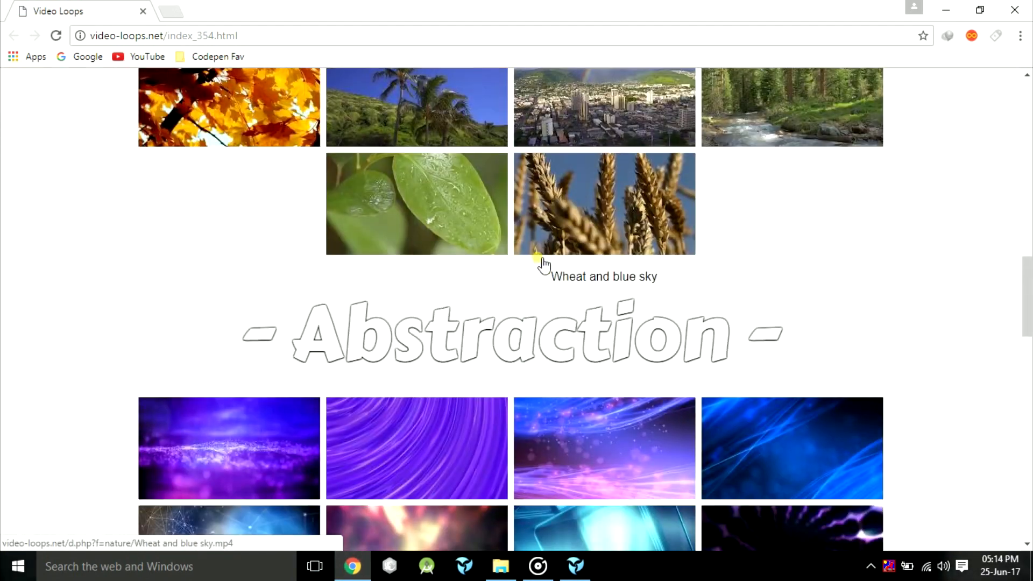
scroll(down, 3)
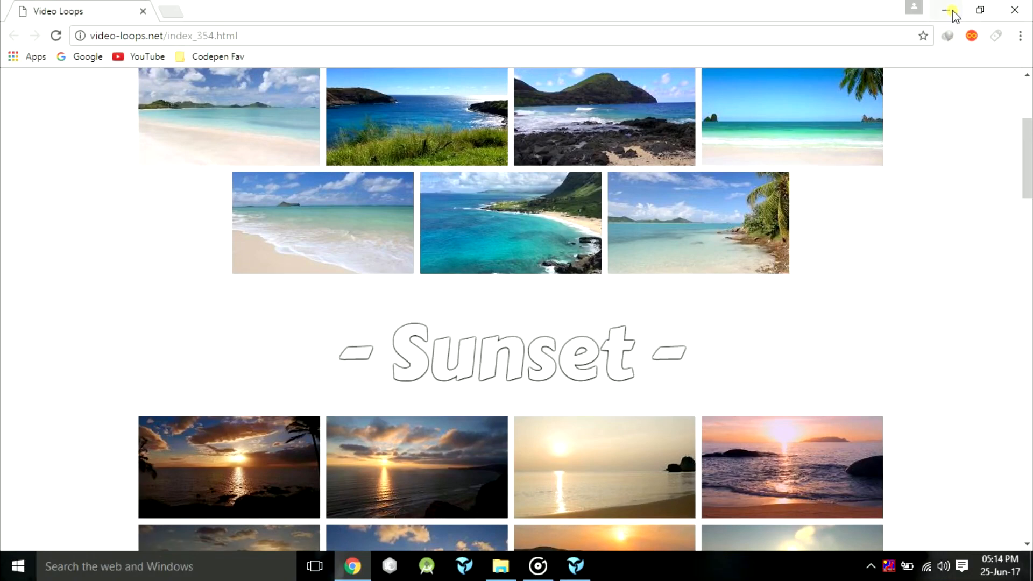